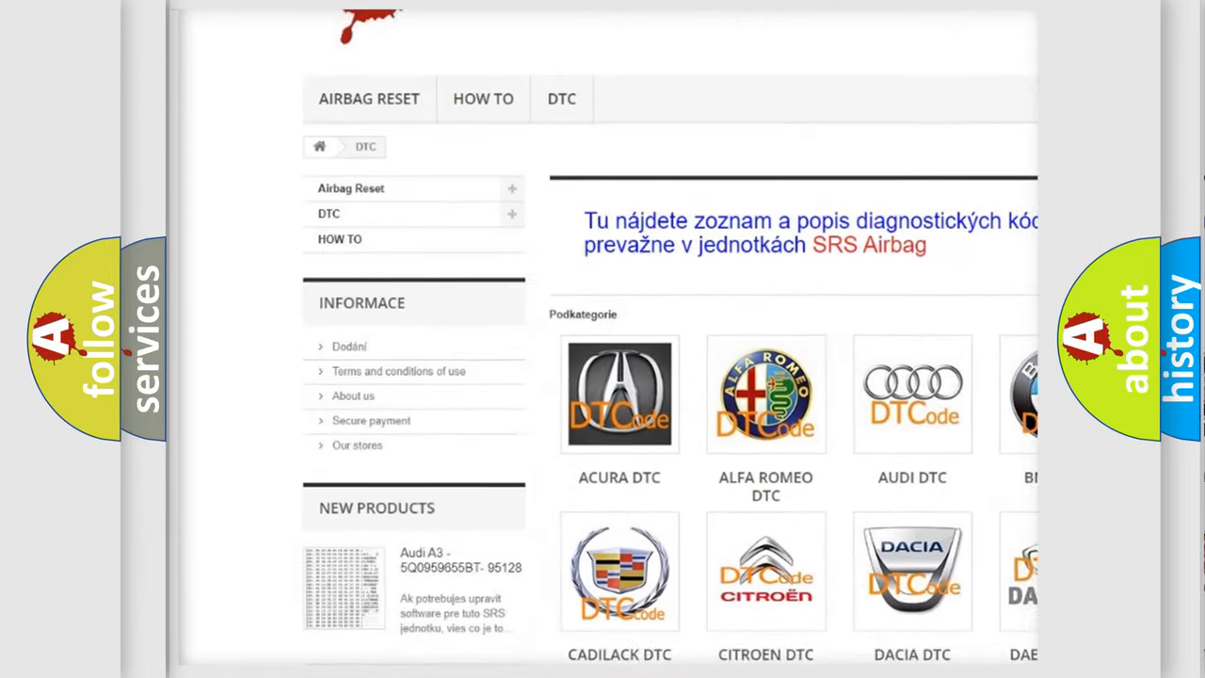
scroll(down, 3)
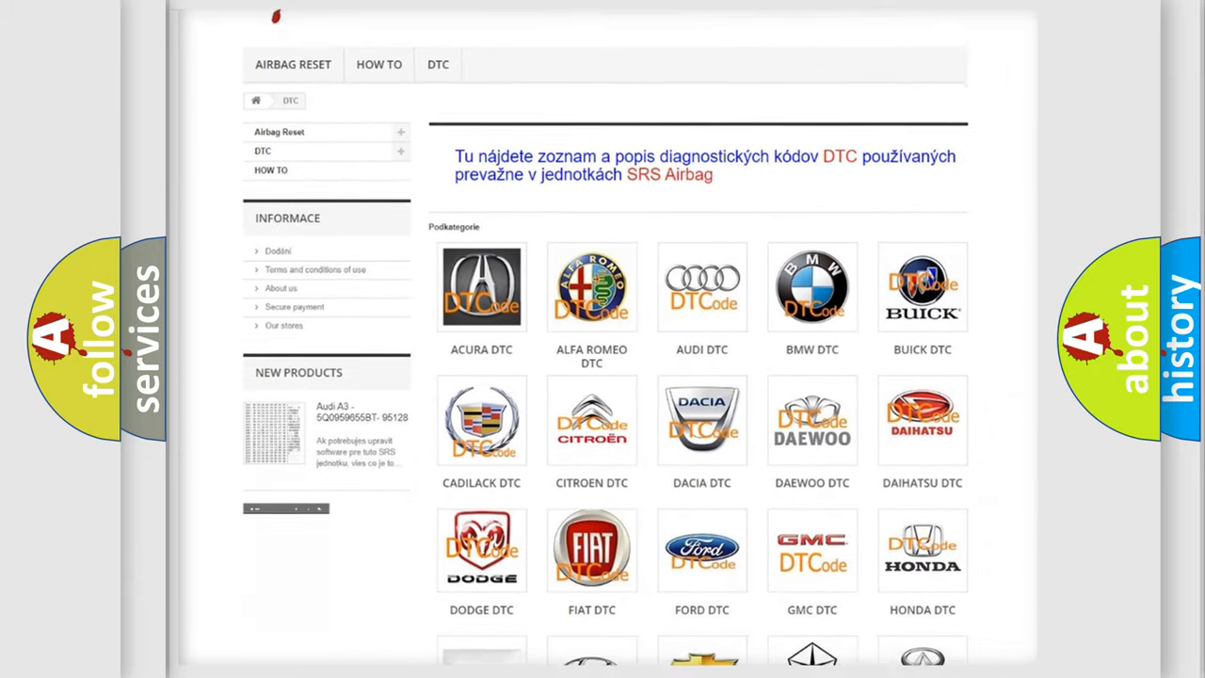
scroll(down, 3)
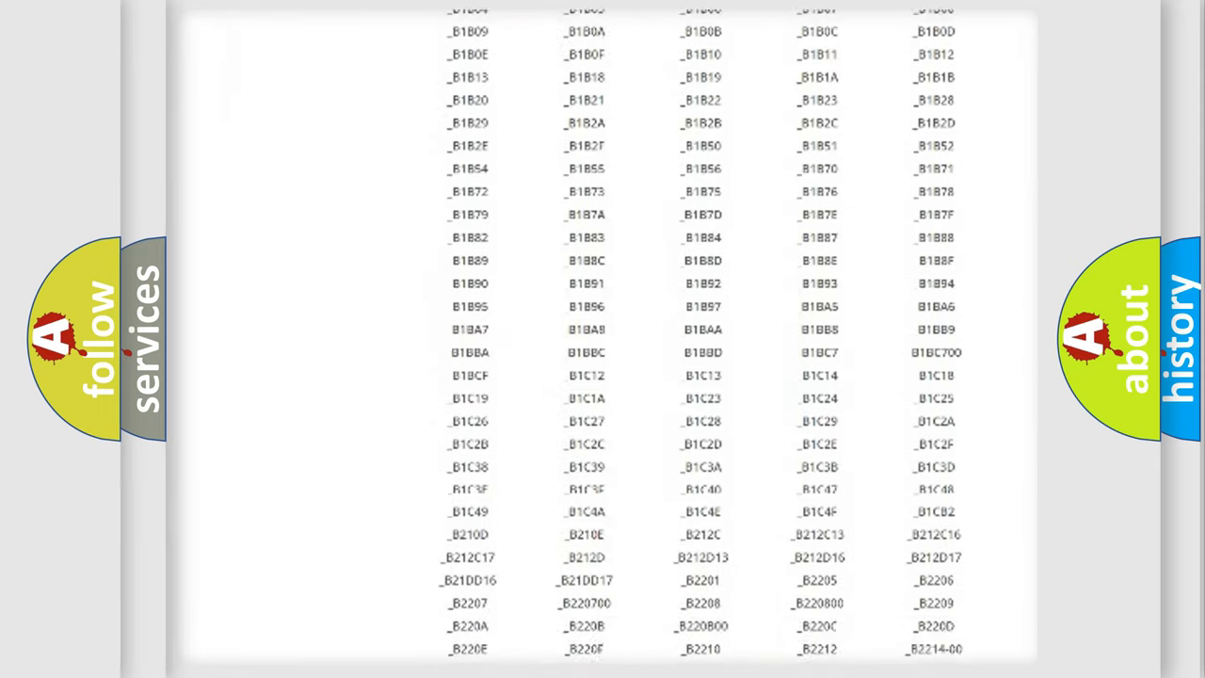
scroll(down, 3)
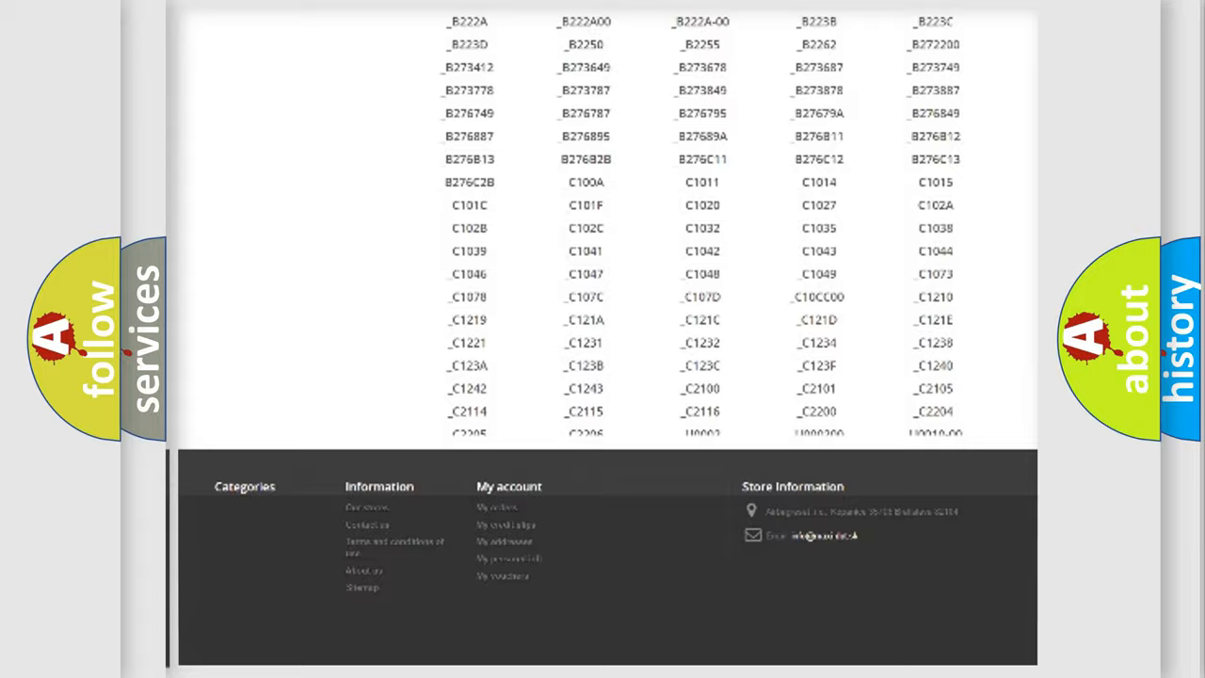
scroll(up, 3)
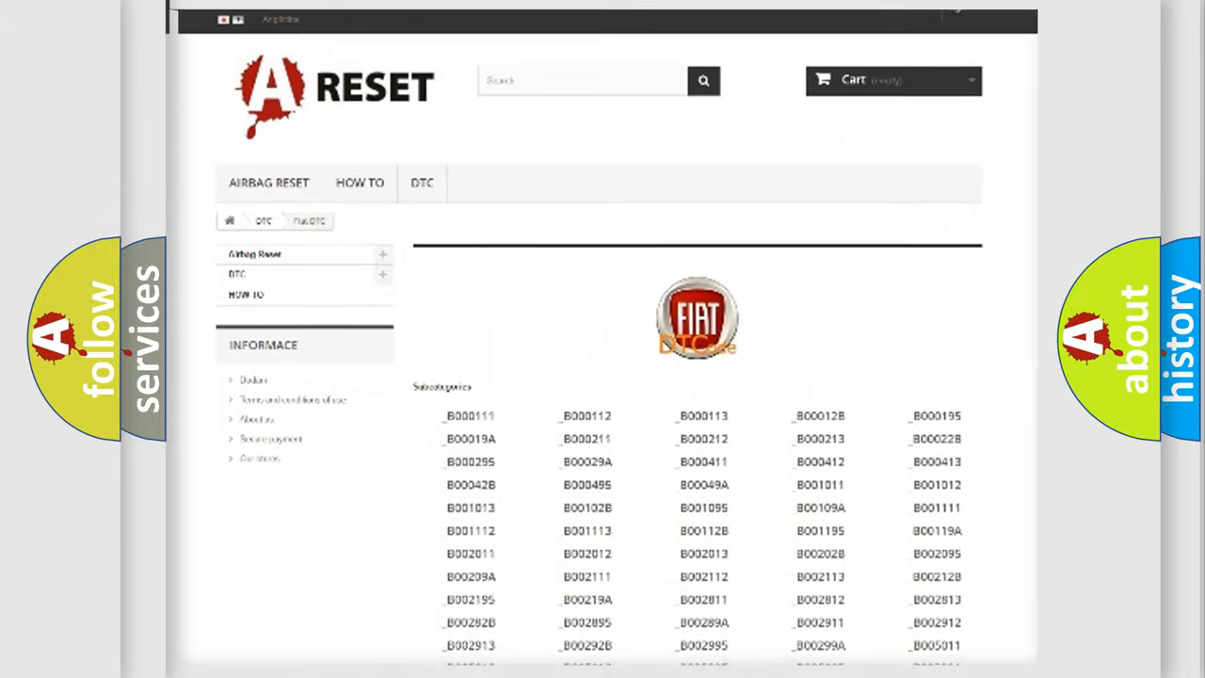